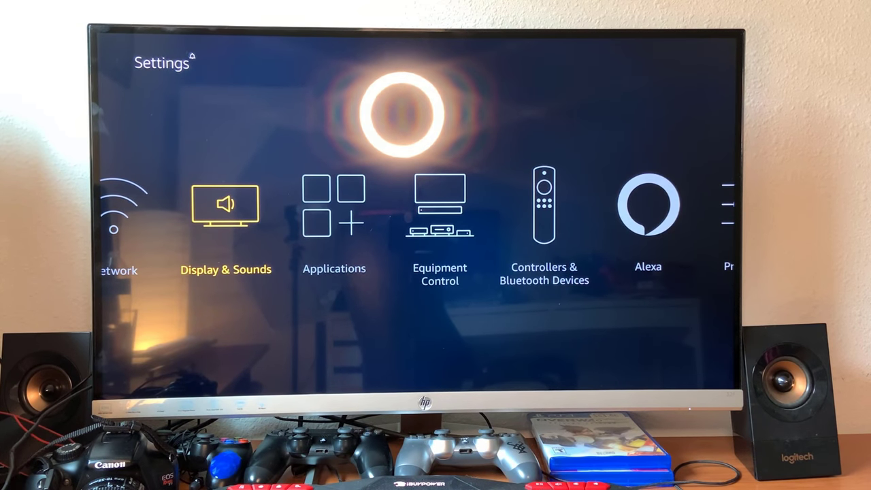
- Go into Display & Sounds from the Settings home row
click(226, 204)
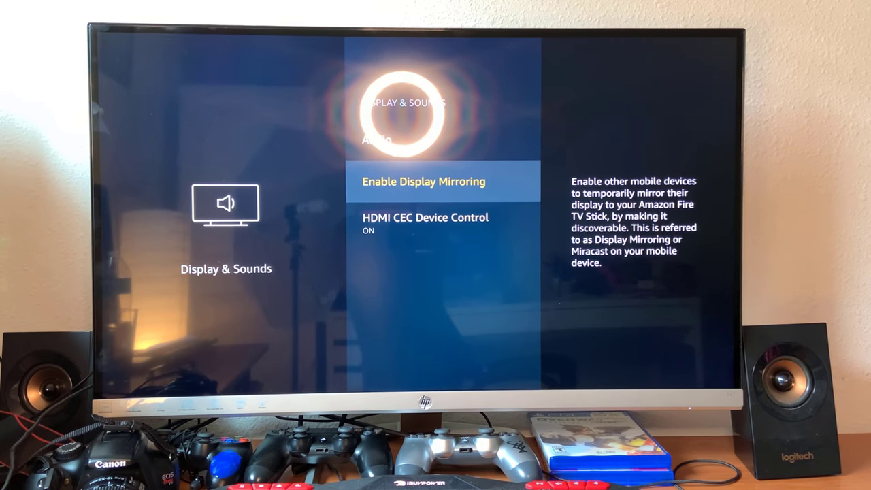
- Enter the Audio submenu showing Navigation Sounds and Dolby Digital Output
key(Up)
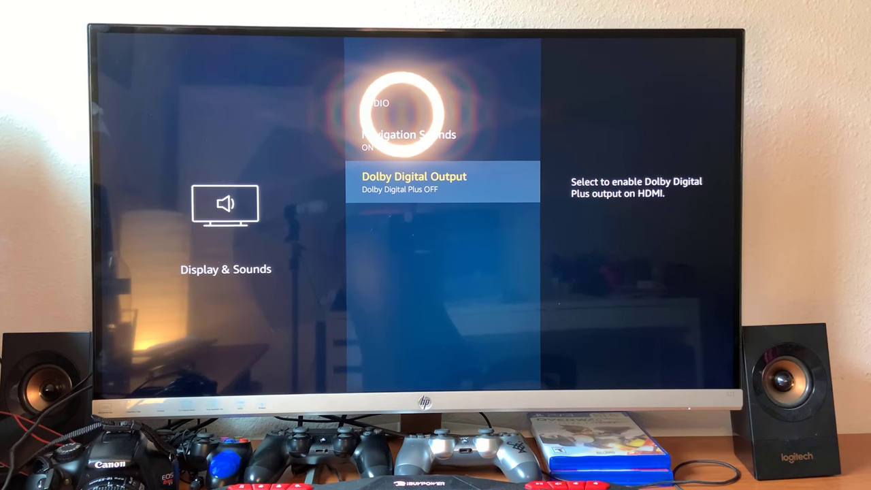
- Review Dolby Digital Output choices, keep Dolby Digital Plus OFF, and move to Controllers & Bluetooth Devices
click(414, 183)
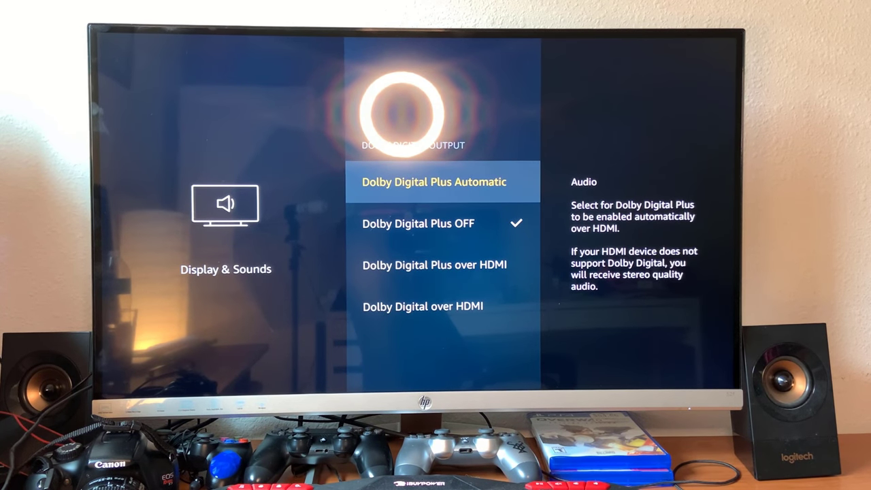
key(Down)
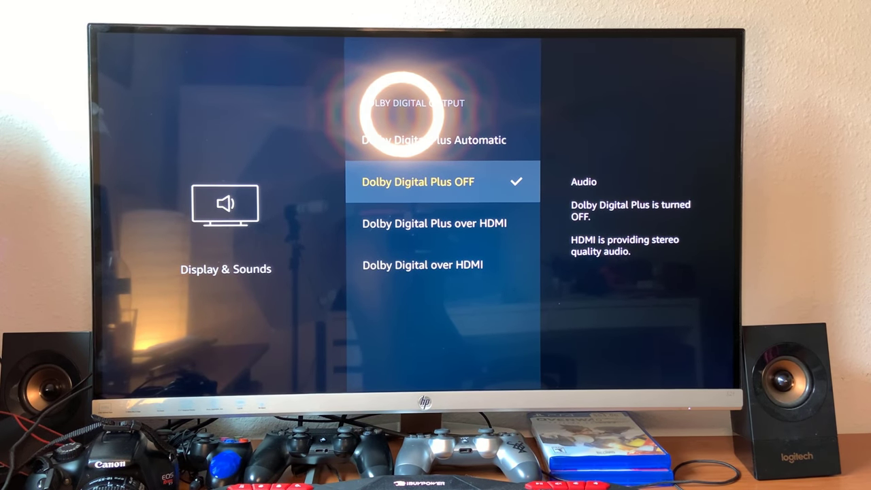
key(Down)
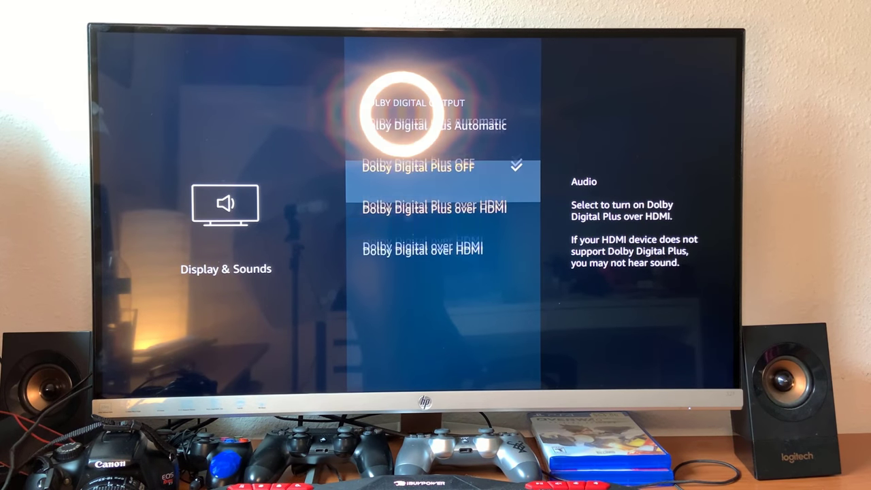
key(Up)
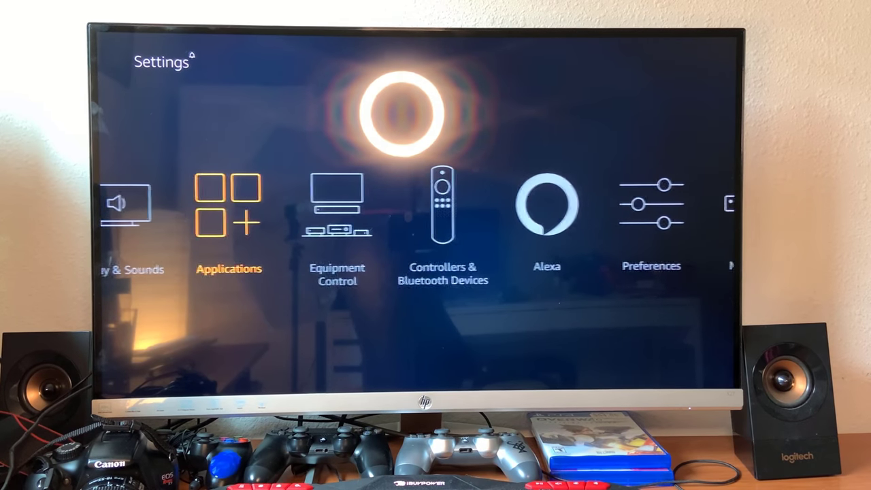
scroll(right, 3)
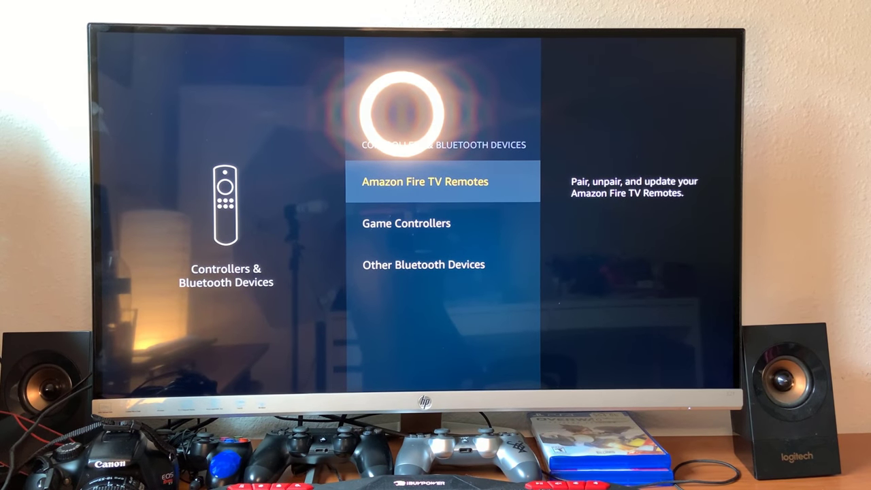
- List Other Bluetooth Devices (SONY HT-CT60BT, LG HBS730, Beats) and highlight the LG HBS730 headset
key(Down)
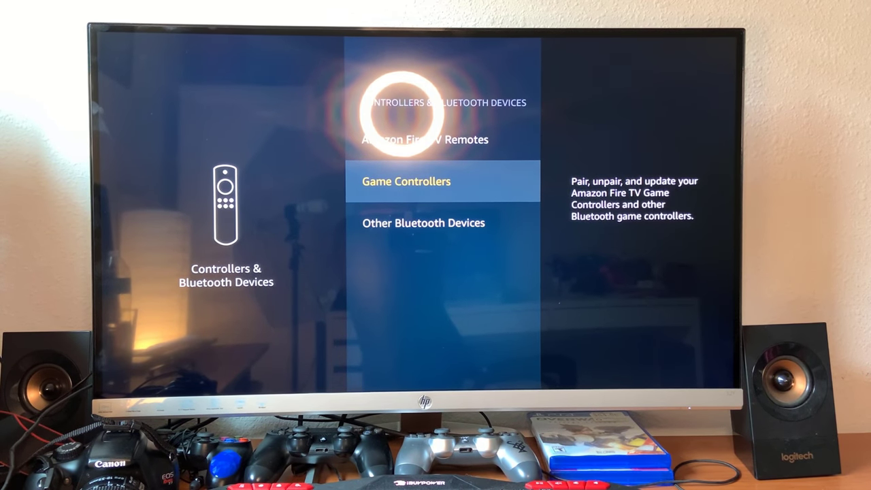
key(Down)
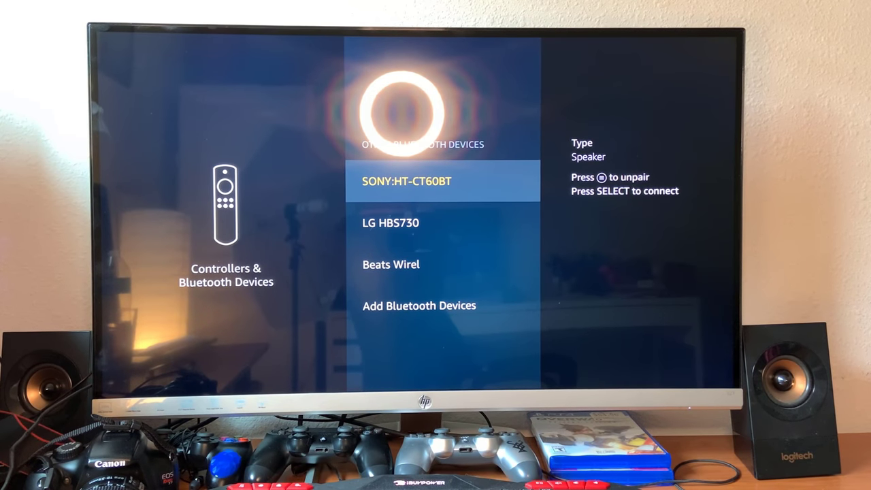
key(Down)
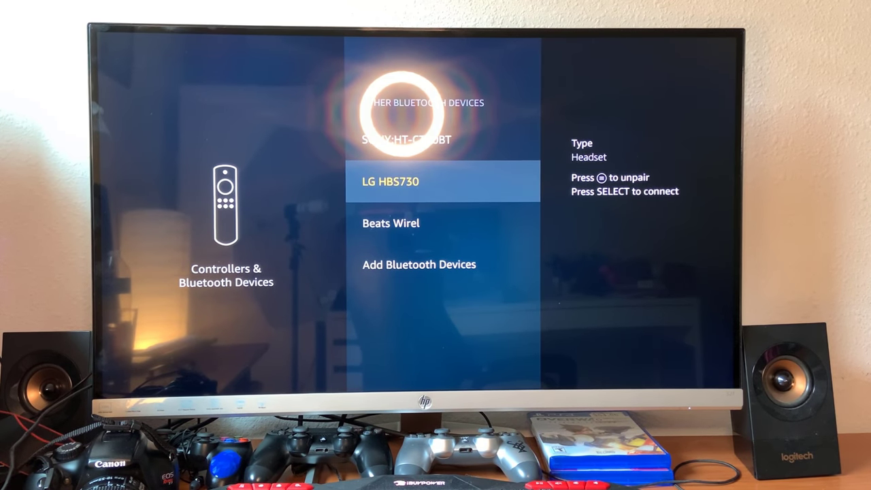